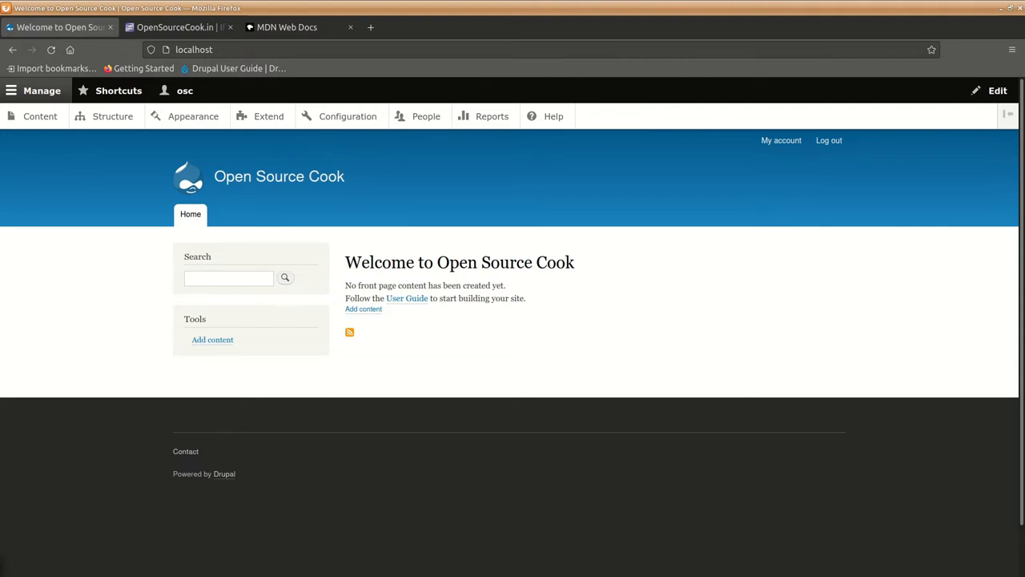
mouse_move(548, 434)
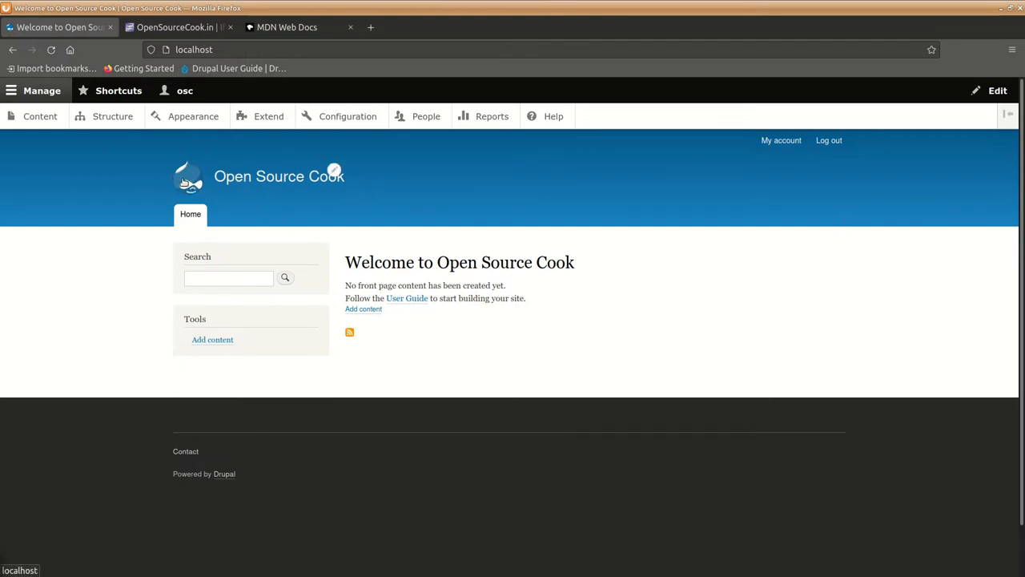
mouse_move(141, 310)
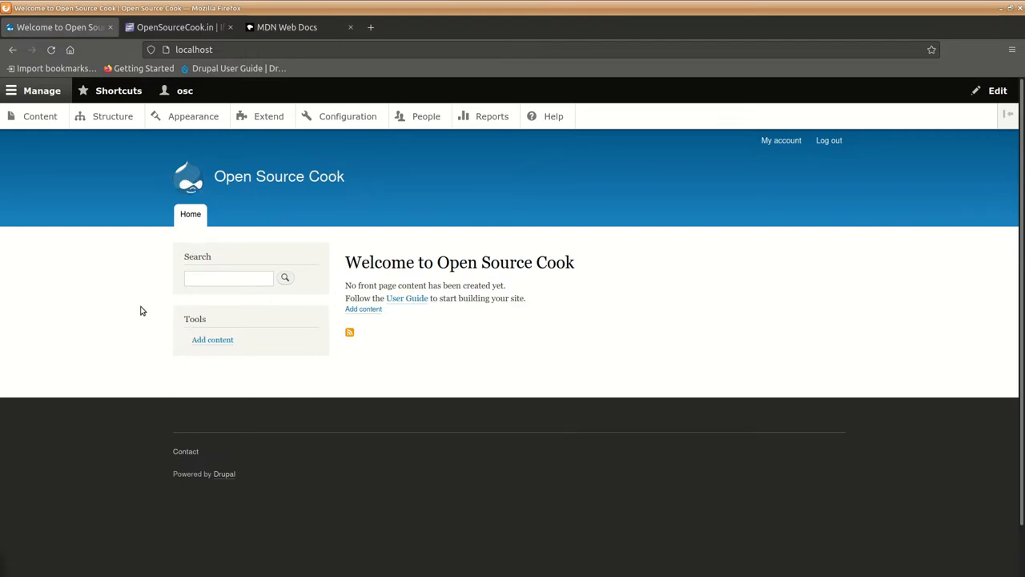
mouse_move(107, 259)
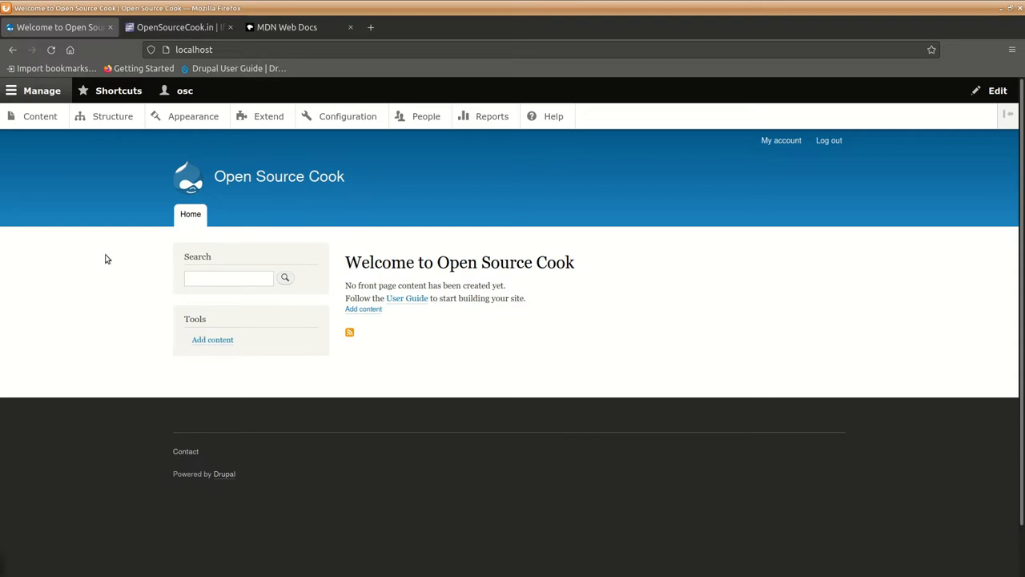
mouse_move(6, 66)
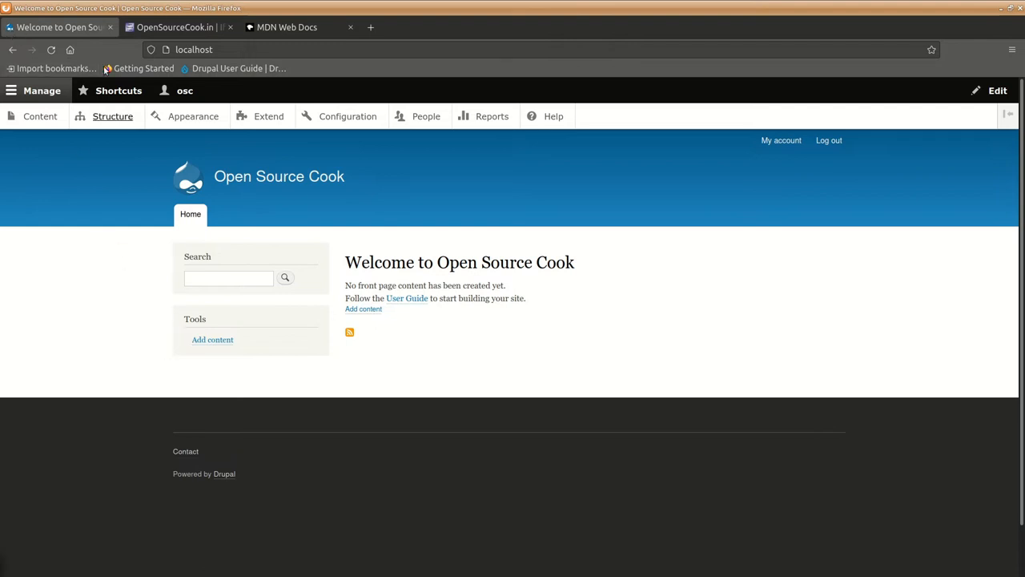
mouse_move(389, 351)
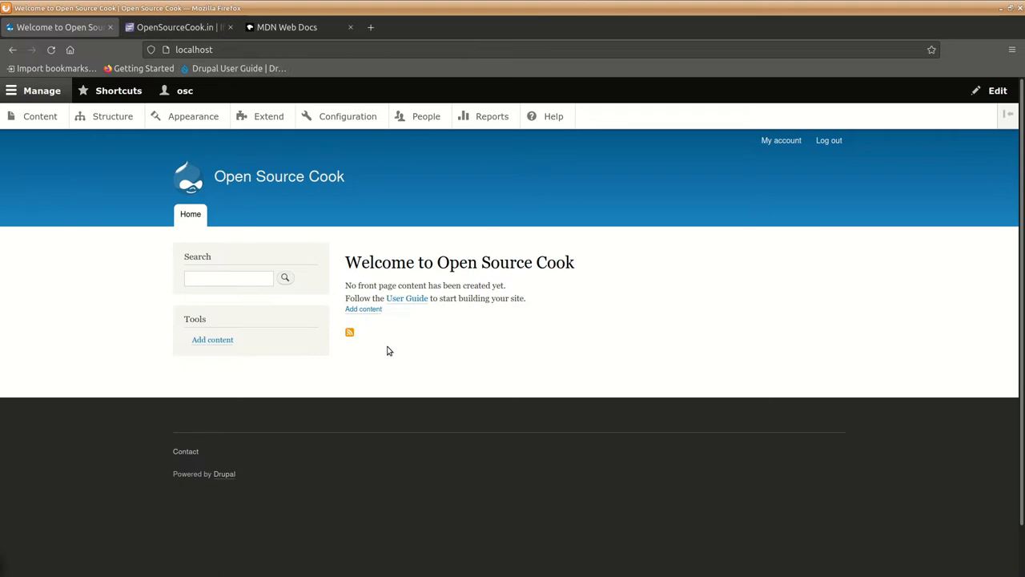
mouse_move(372, 375)
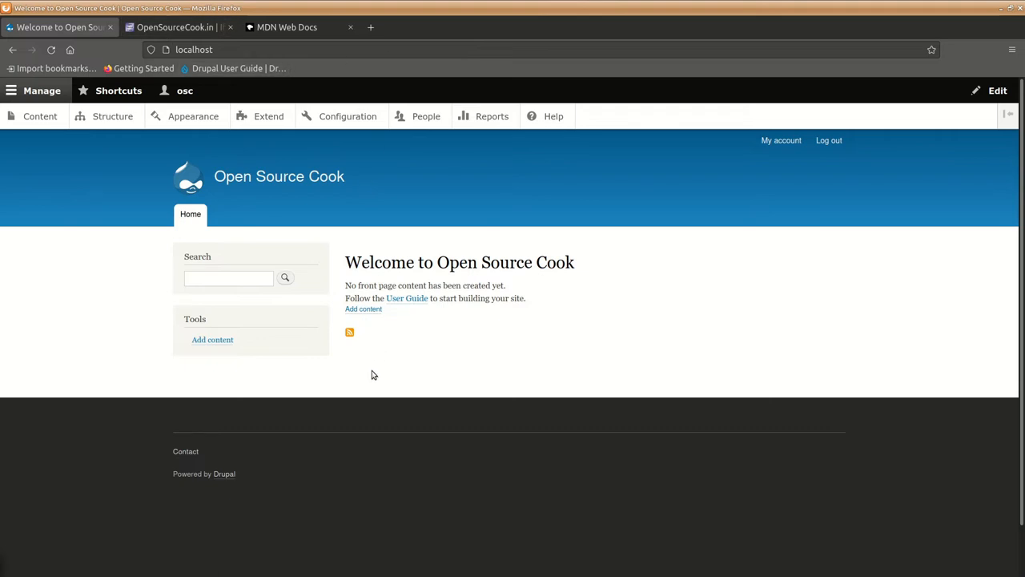
mouse_move(154, 279)
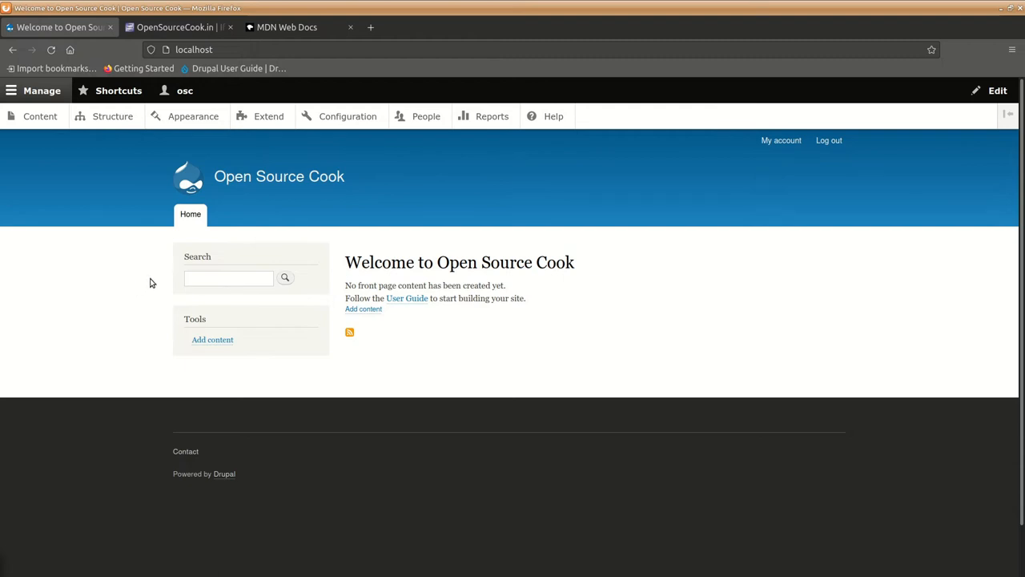
mouse_move(130, 267)
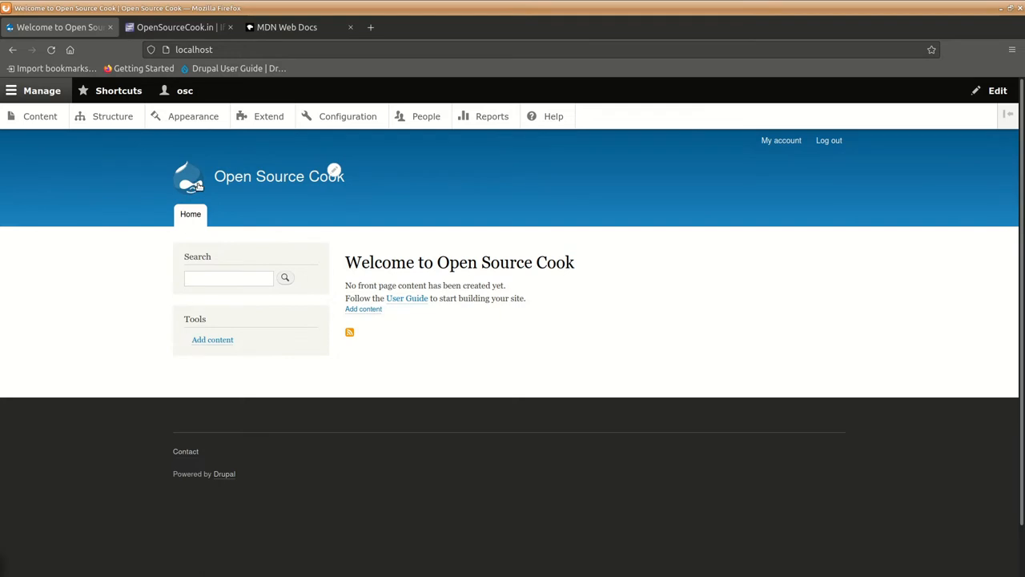
mouse_move(156, 359)
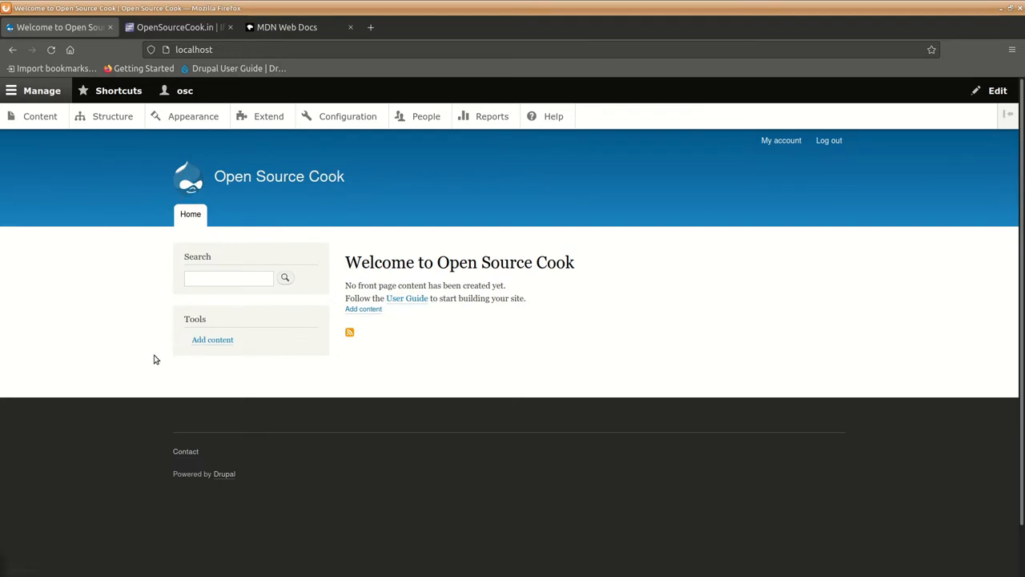
mouse_move(71, 282)
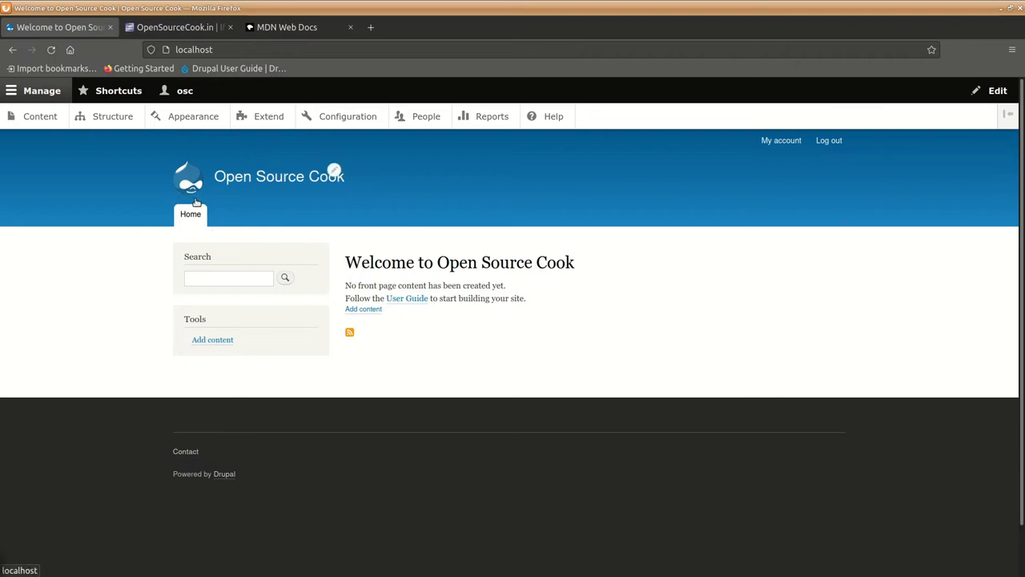
mouse_move(181, 313)
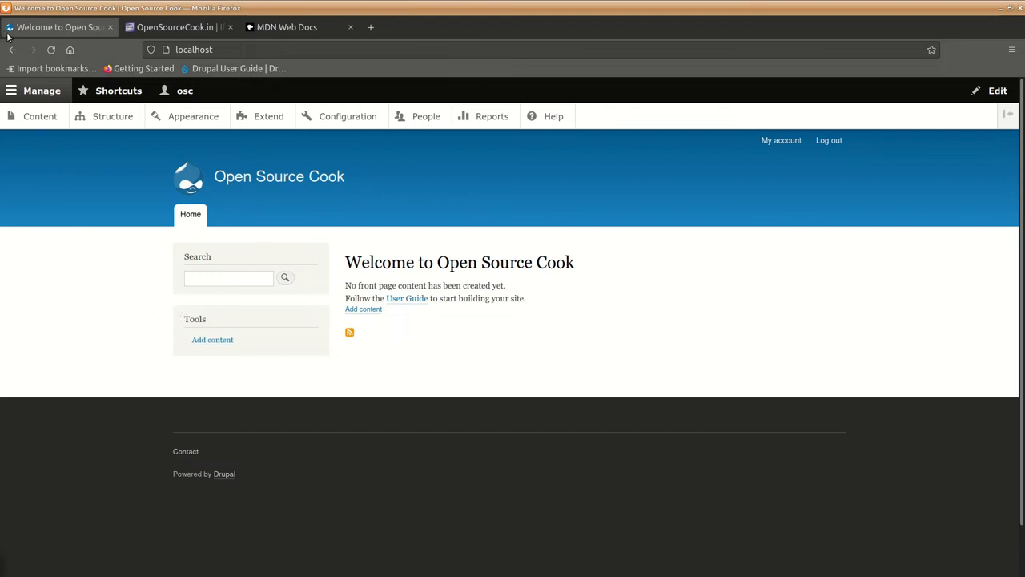
mouse_move(156, 298)
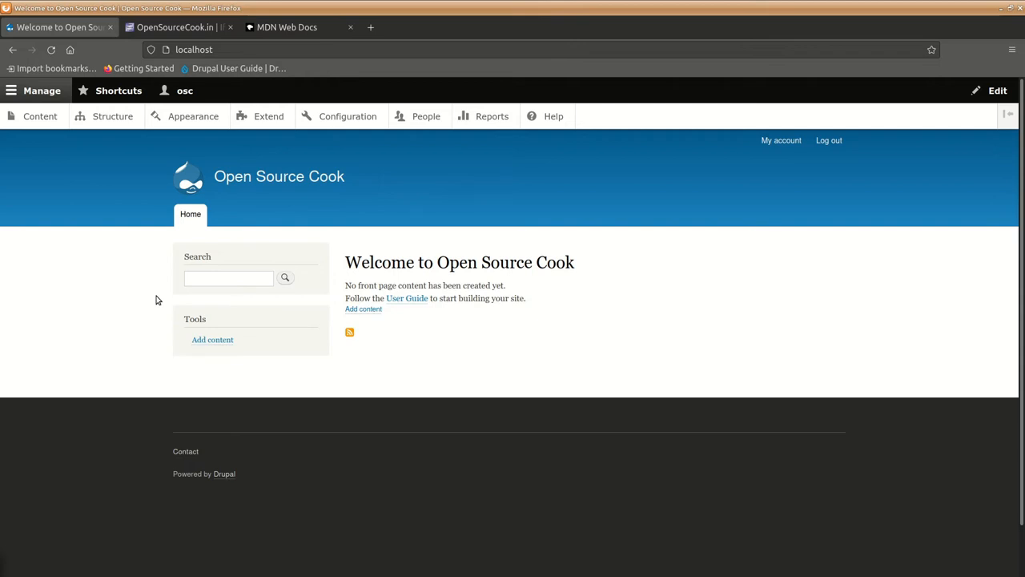
mouse_move(120, 200)
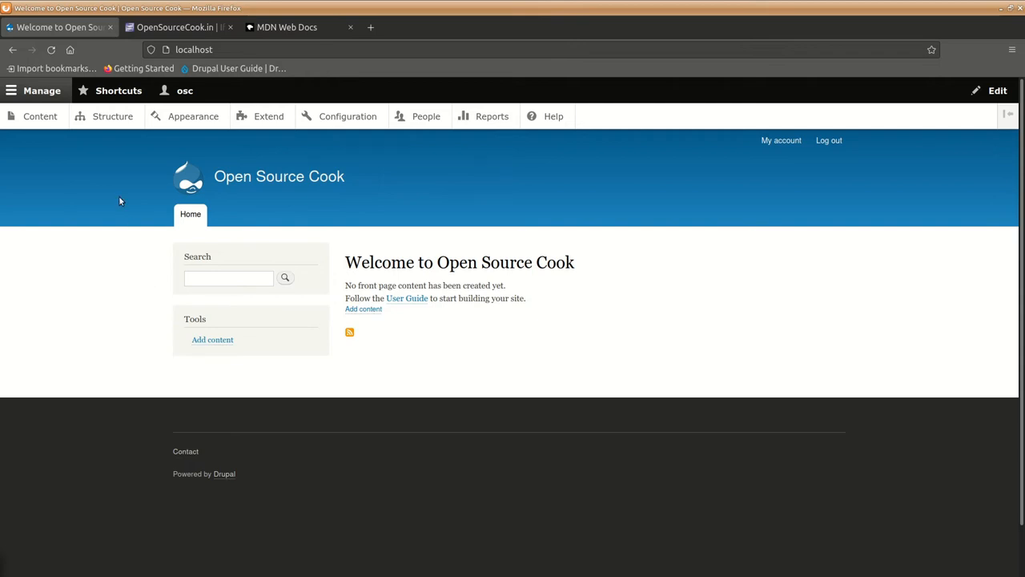
mouse_move(138, 274)
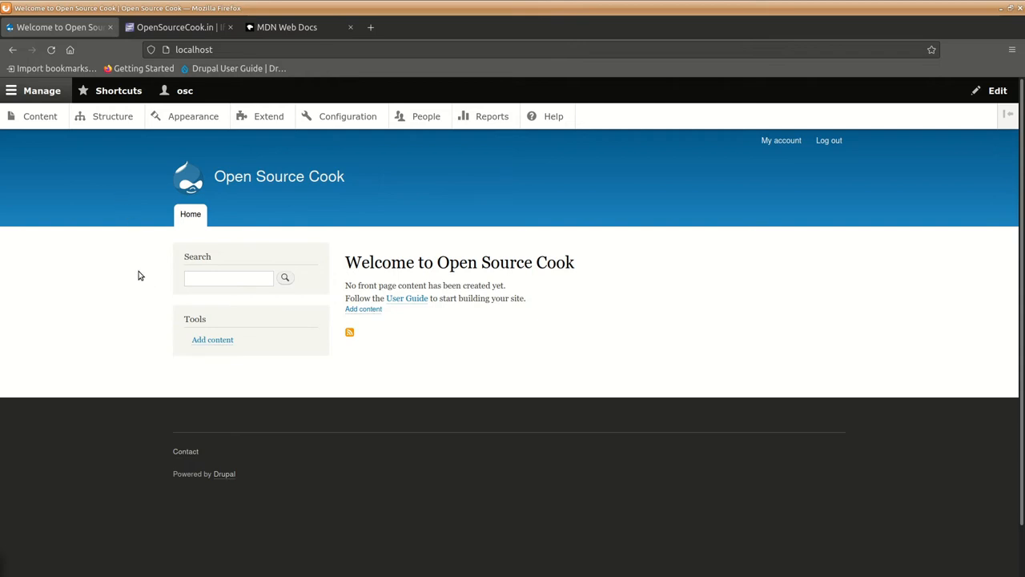
mouse_move(120, 203)
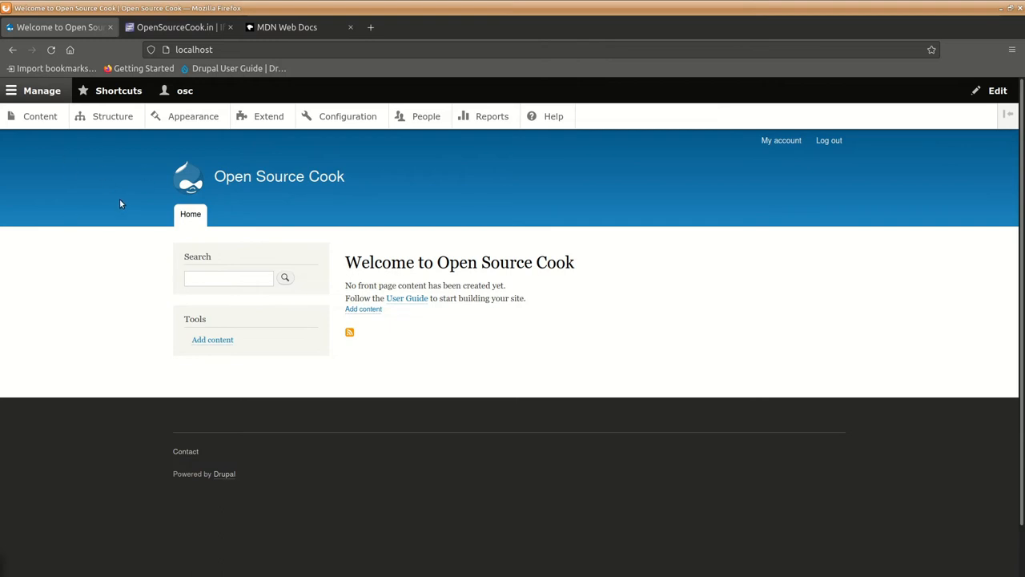
mouse_move(316, 407)
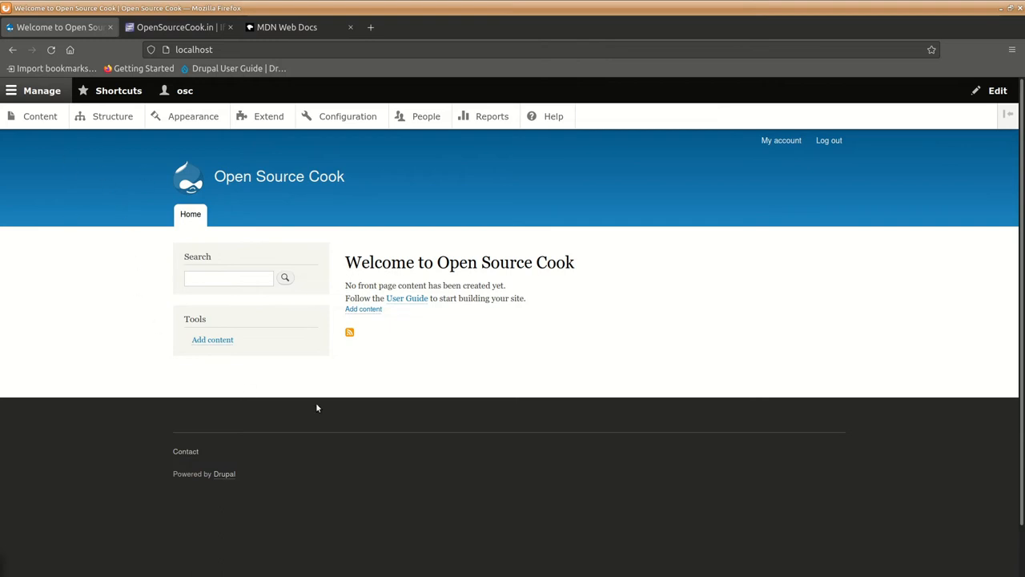
mouse_move(289, 226)
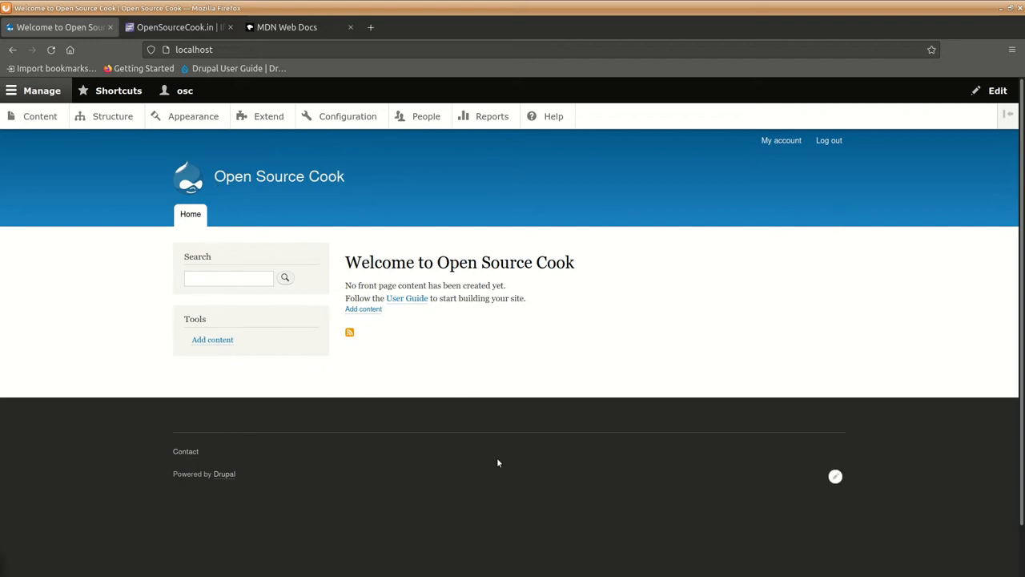
mouse_move(123, 403)
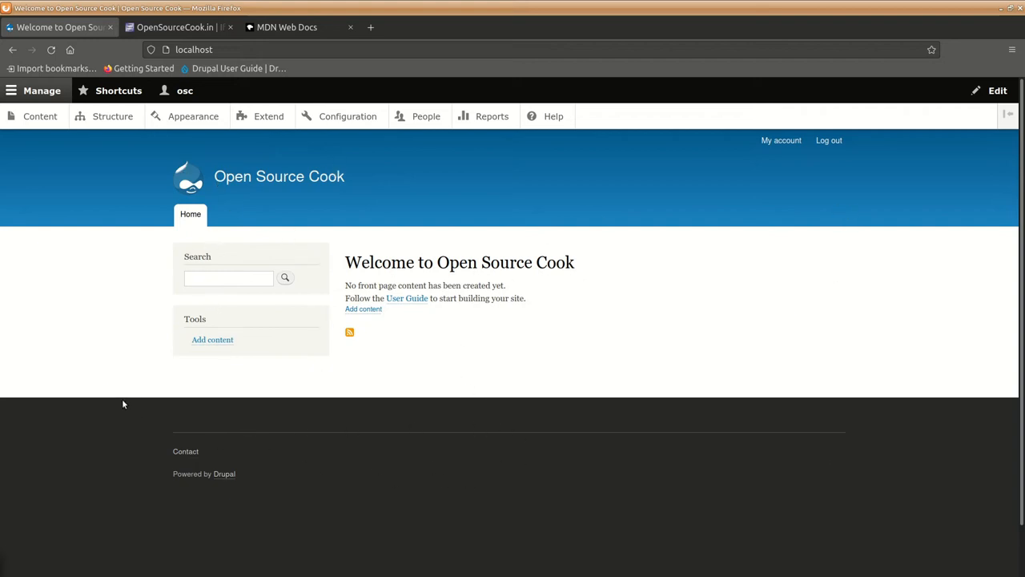
mouse_move(109, 171)
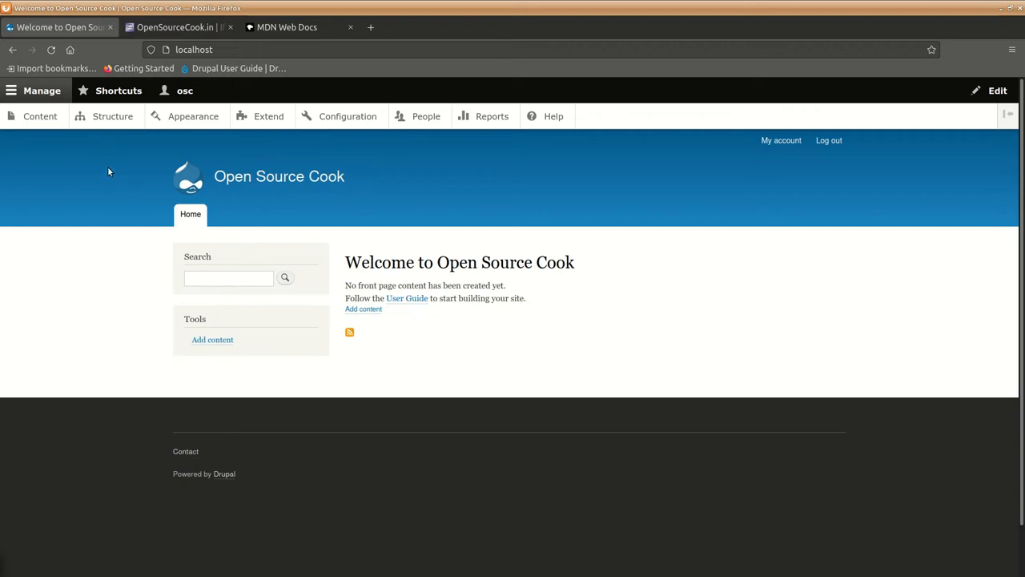
Step: Open Appearance to view the installed Bartik and Seven themes and uninstalled ones
left_click(193, 117)
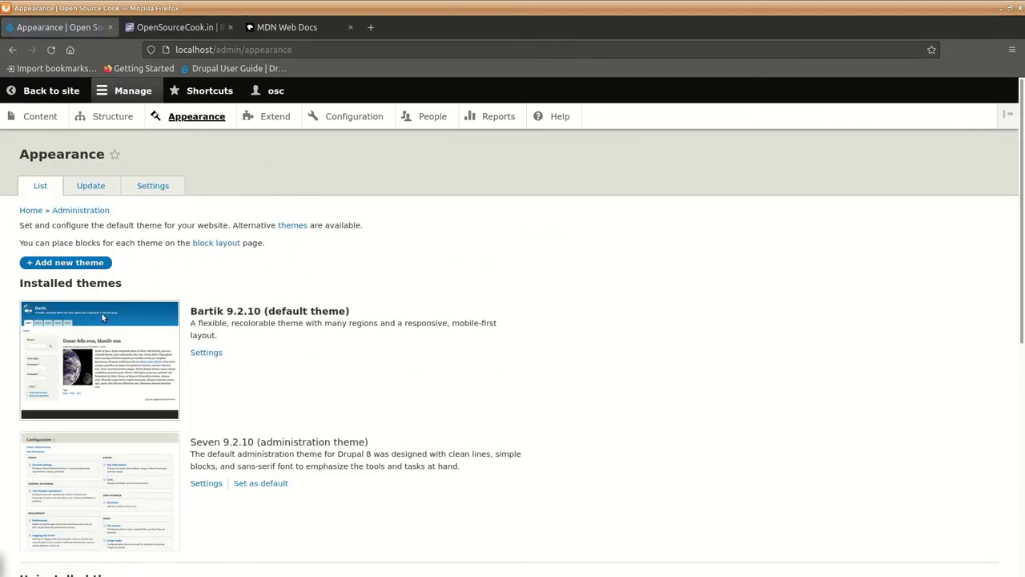
mouse_move(294, 323)
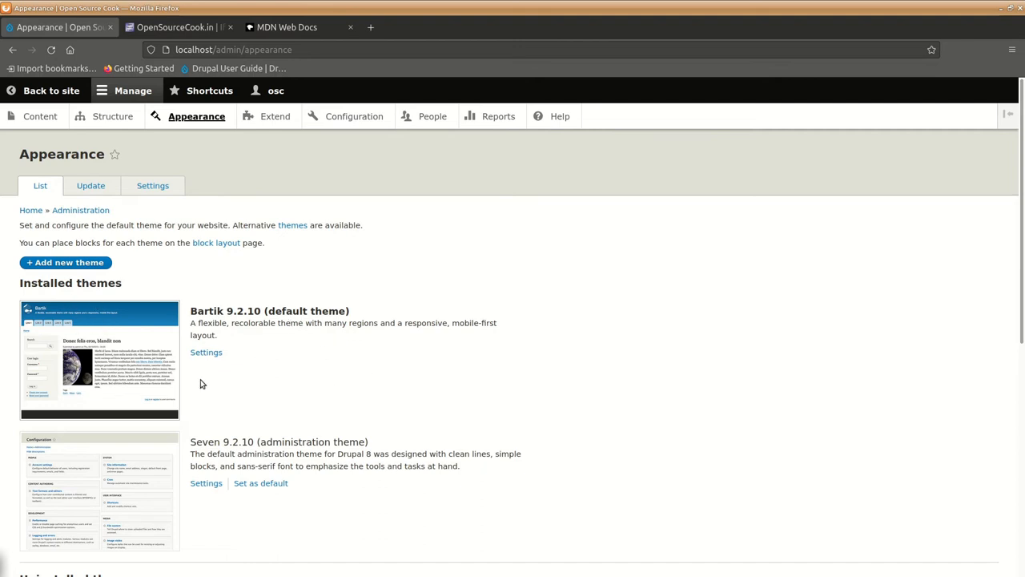
scroll("down", 3)
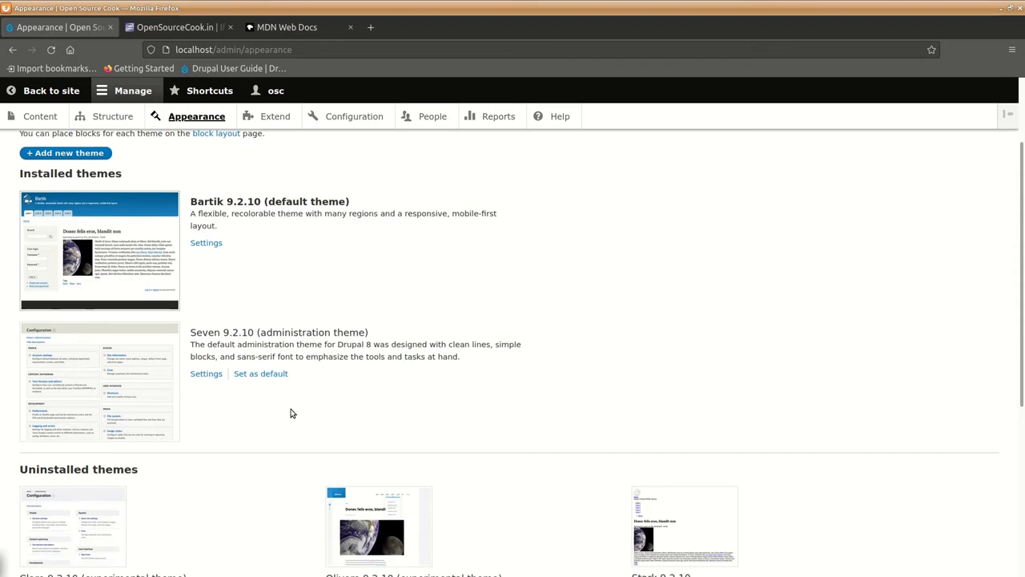
scroll("up", 3)
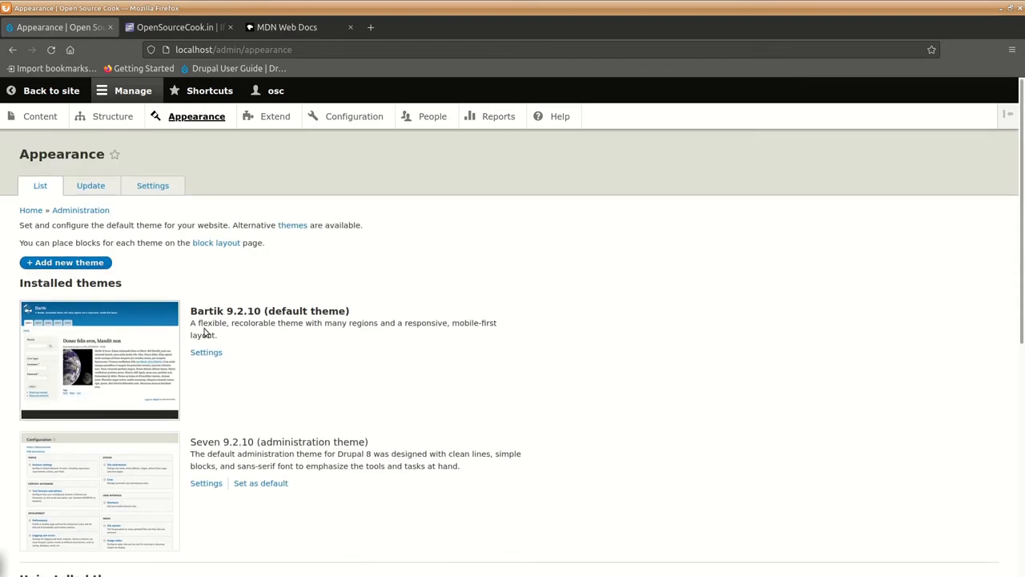
mouse_move(222, 363)
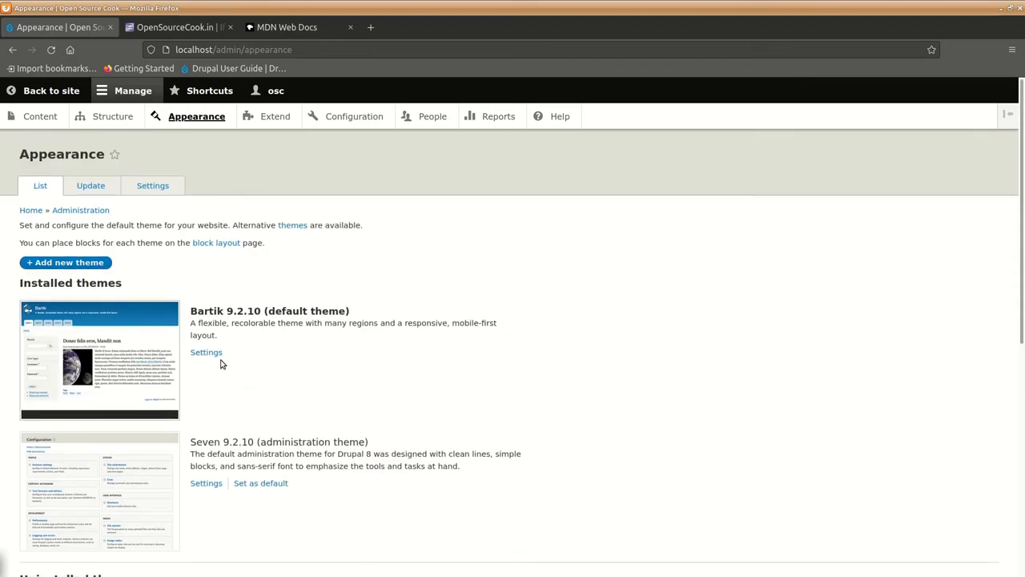
Step: Open Bartik's theme settings and scroll down to the logo and favicon options
left_click(206, 352)
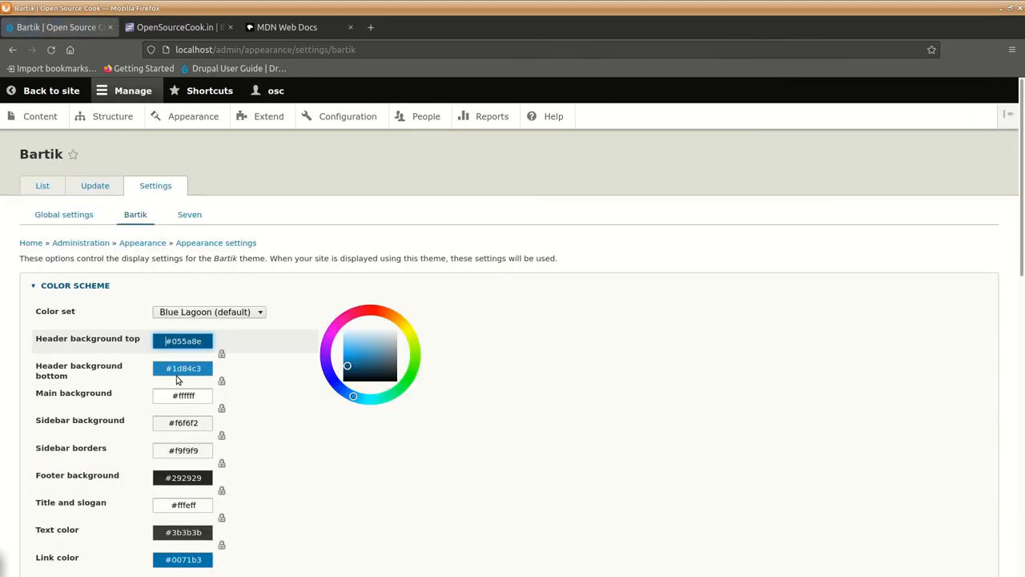
scroll("down", 3)
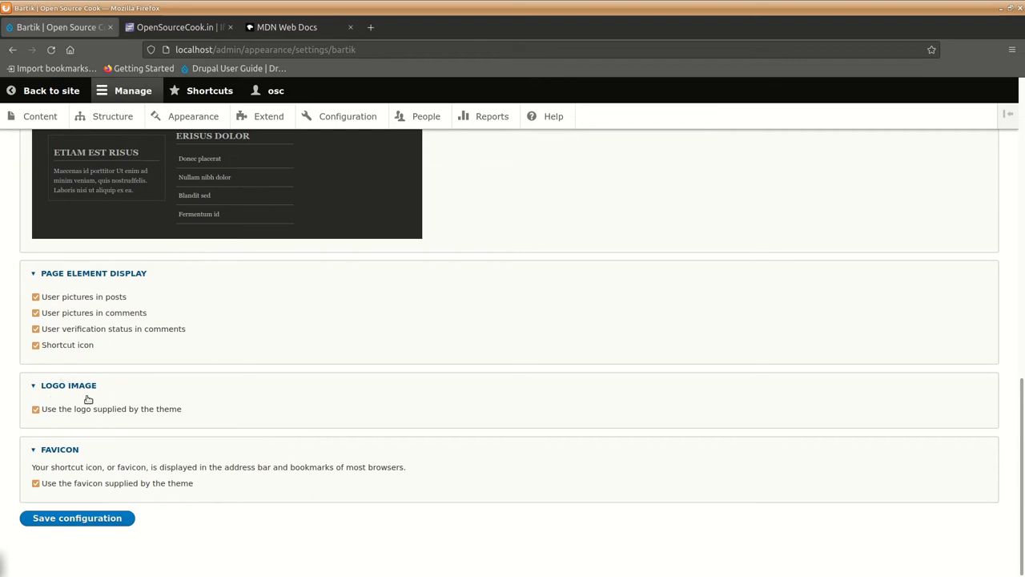
mouse_move(132, 419)
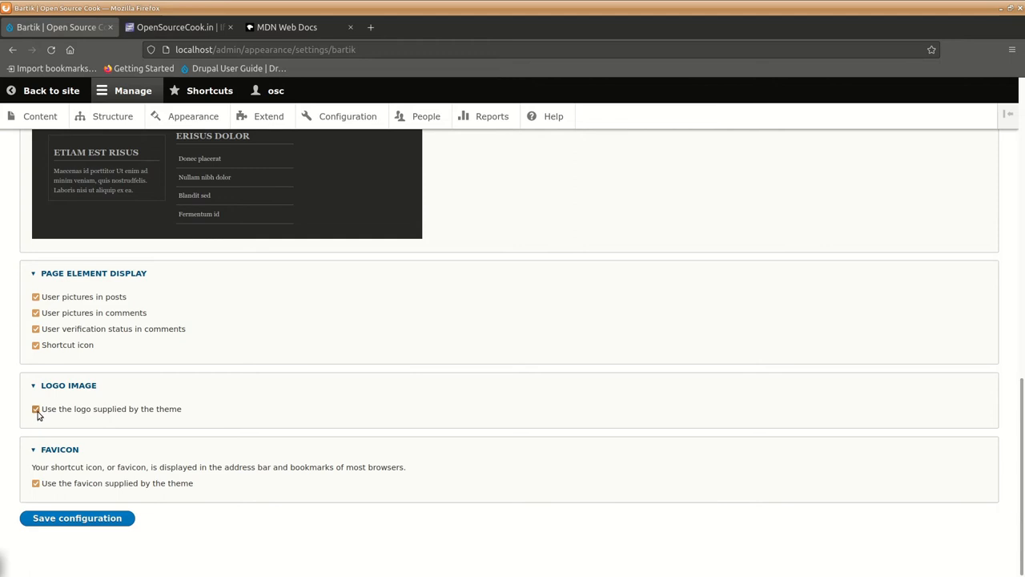
Step: Turn off the theme-supplied logo and choose osc-robo-logo-transparent-bg.png for upload
left_click(36, 408)
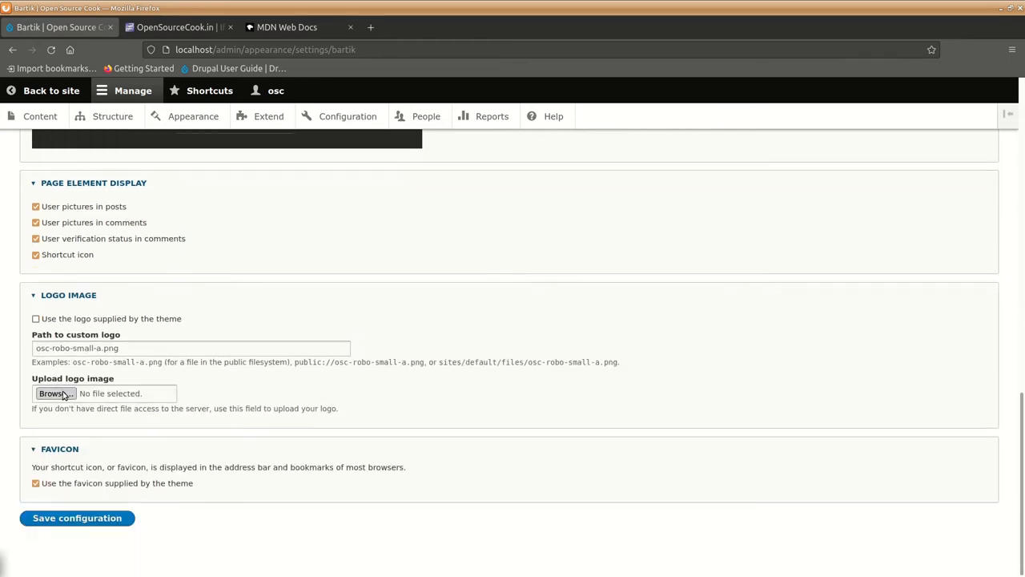
mouse_move(164, 401)
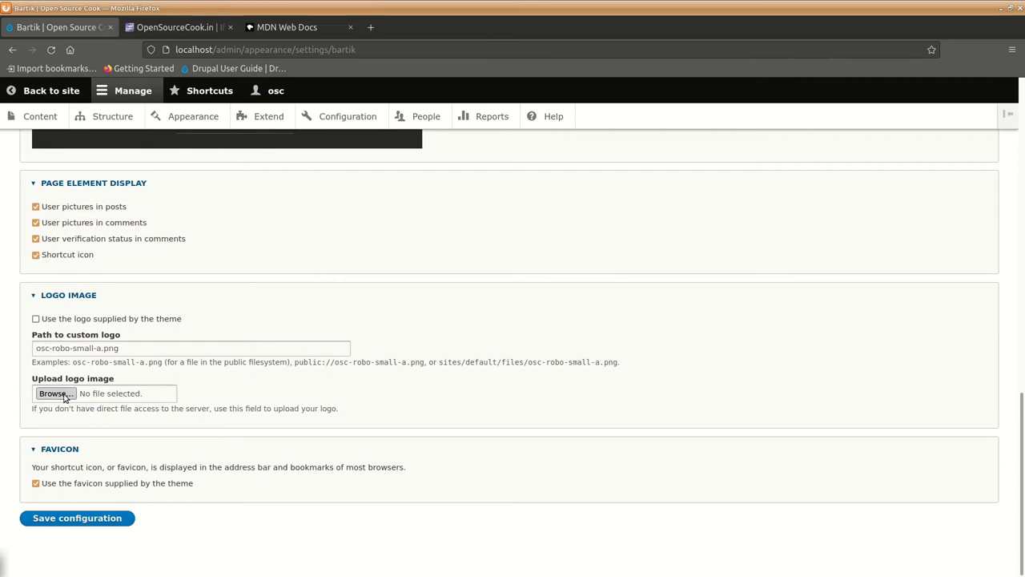
left_click(55, 393)
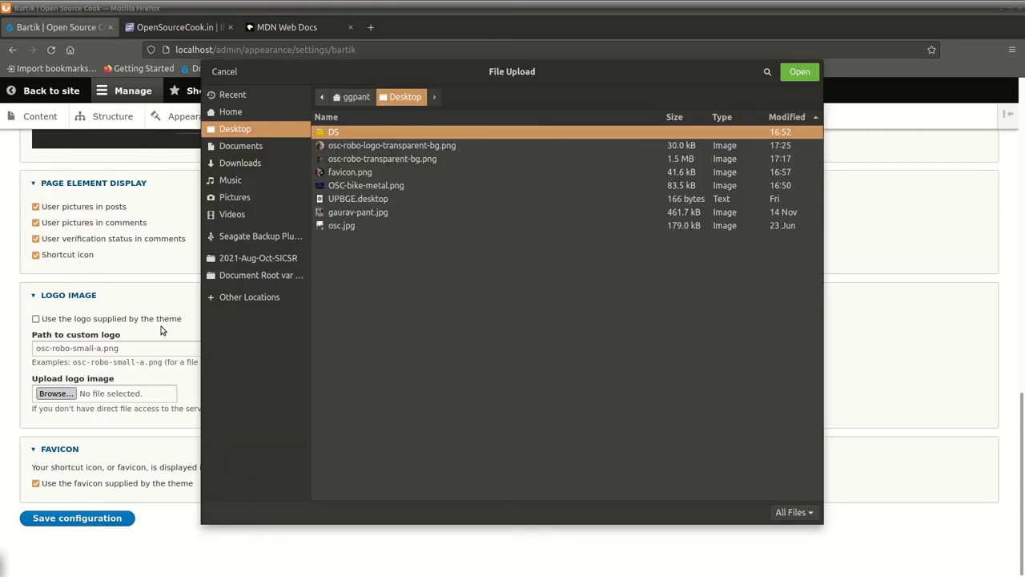
mouse_move(440, 233)
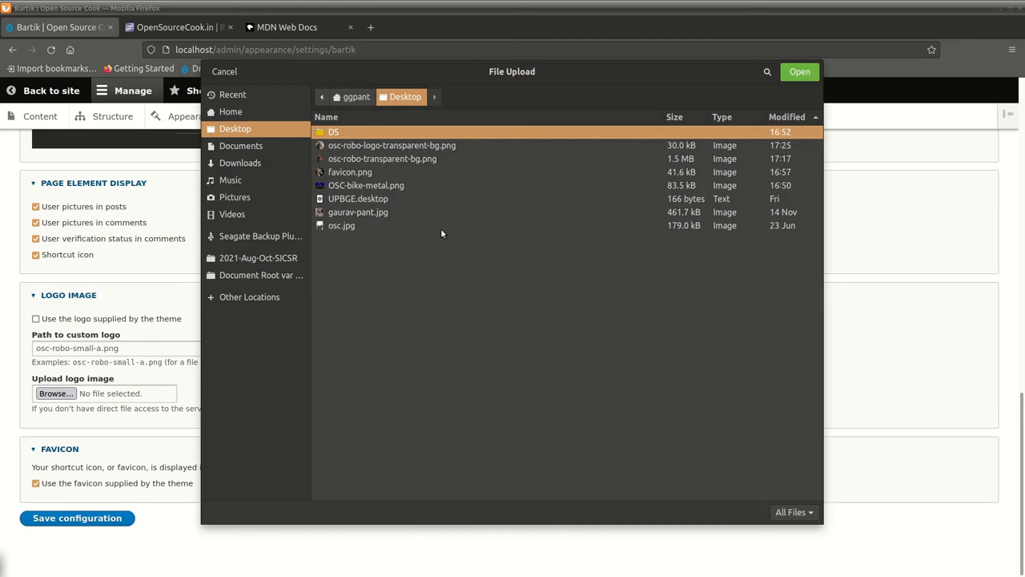
mouse_move(410, 177)
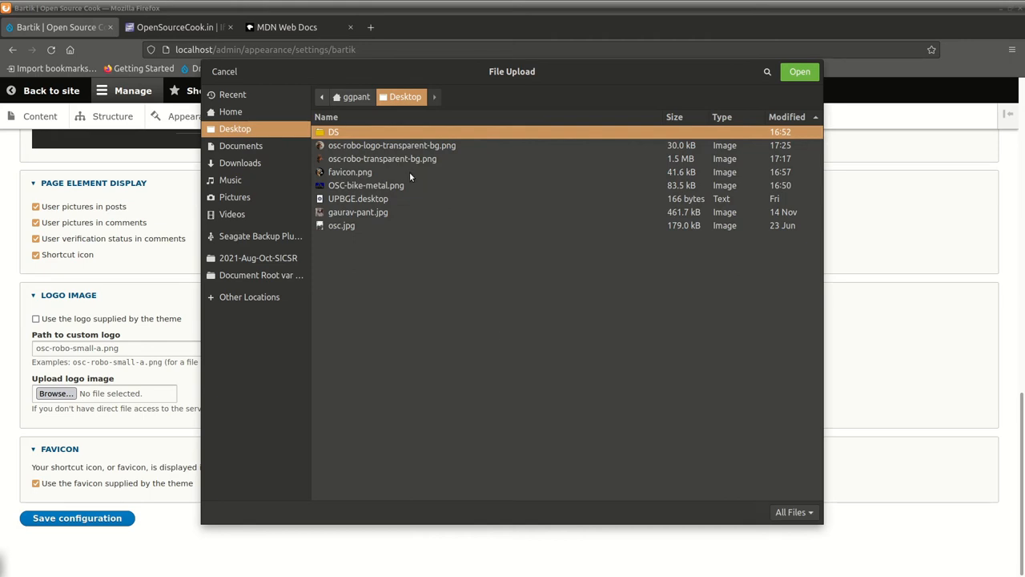
mouse_move(429, 154)
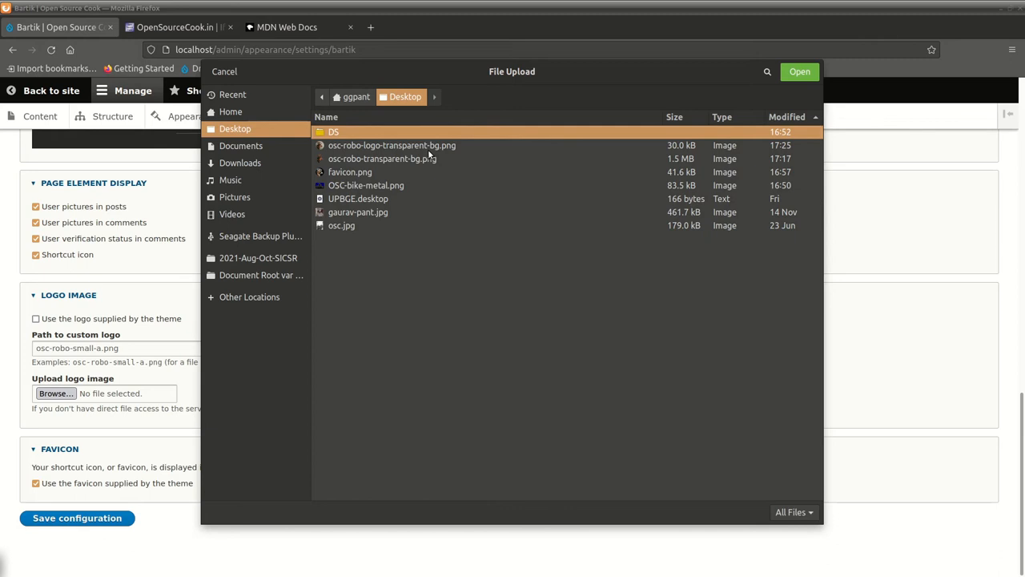
left_click(392, 145)
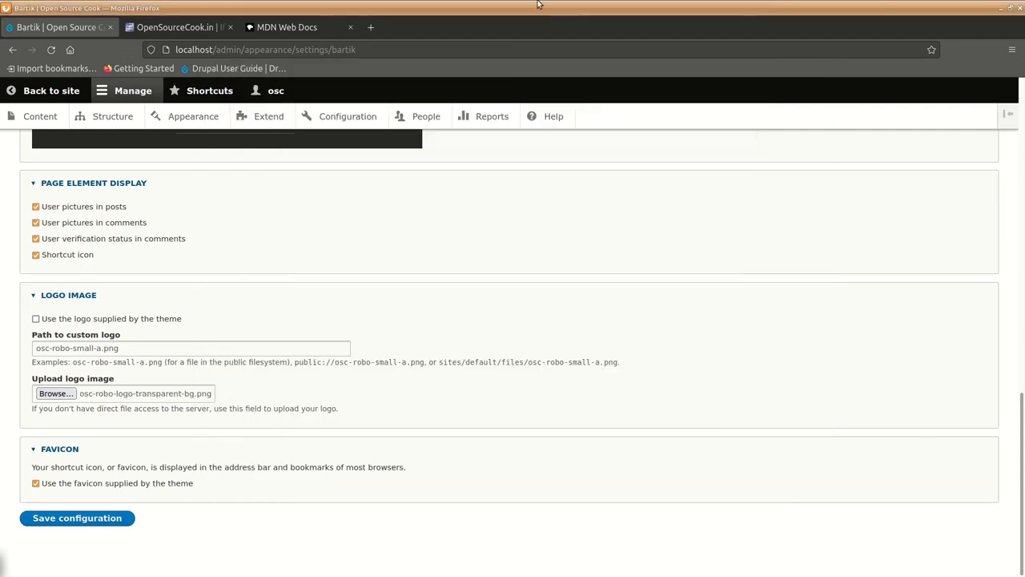
mouse_move(126, 454)
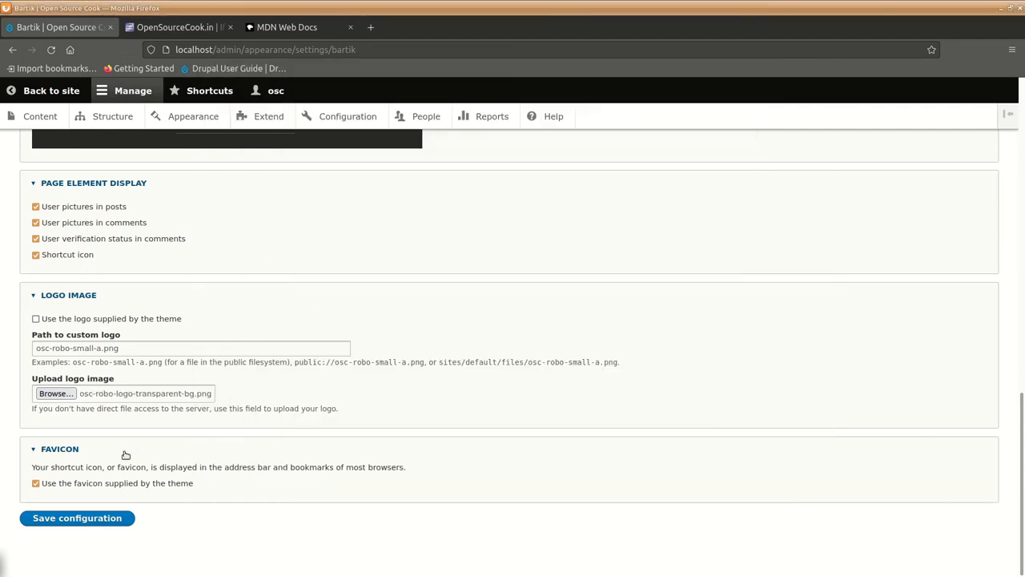
Step: Turn off the theme-supplied favicon and choose favicon.png from the Desktop for upload
left_click(35, 482)
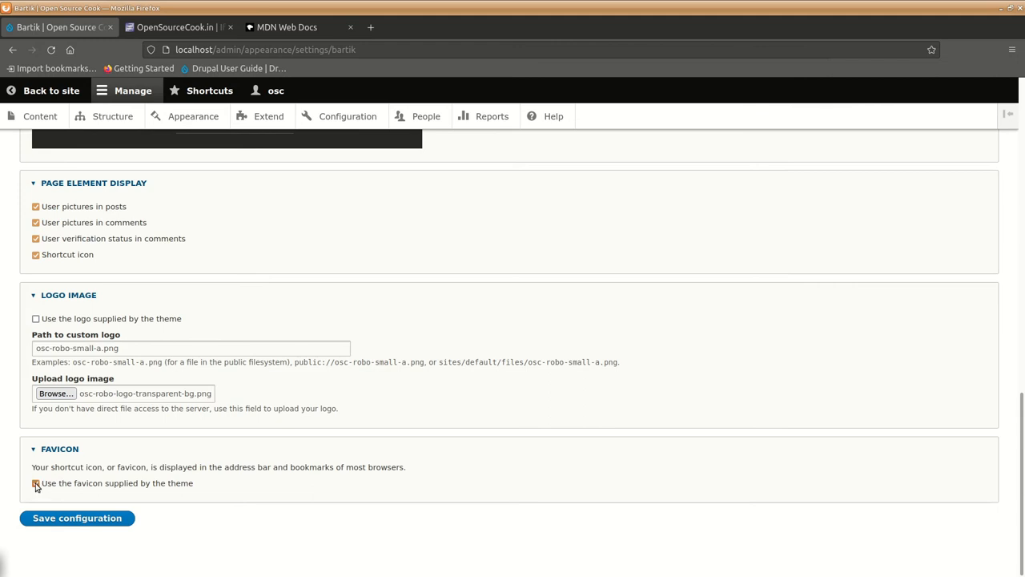
left_click(35, 482)
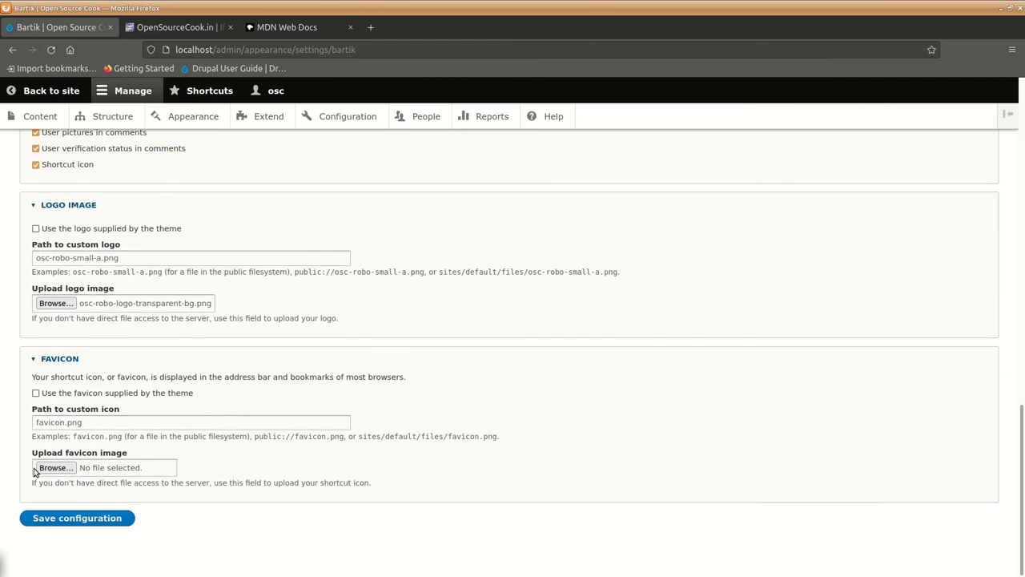
left_click(54, 466)
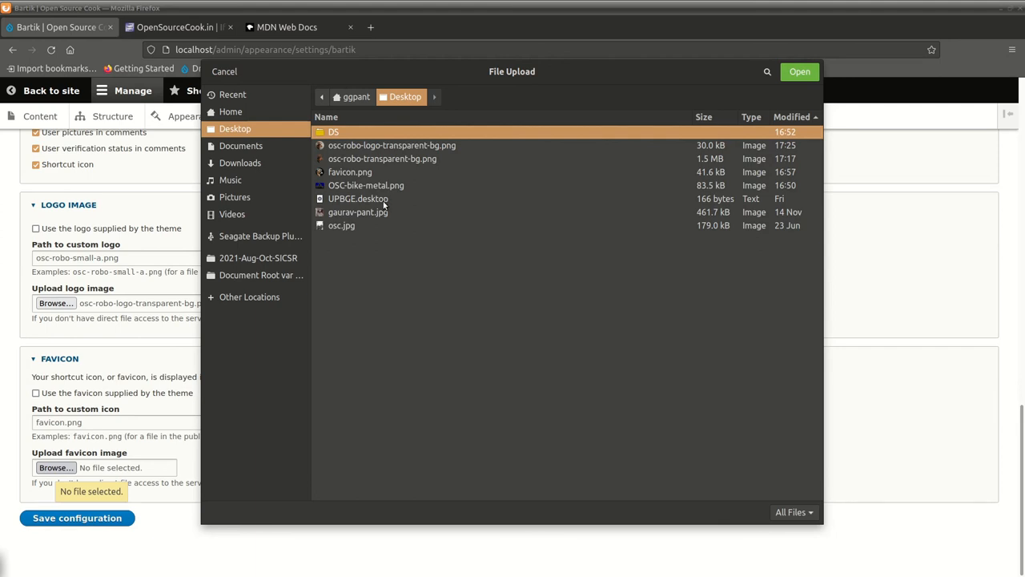
left_click(350, 171)
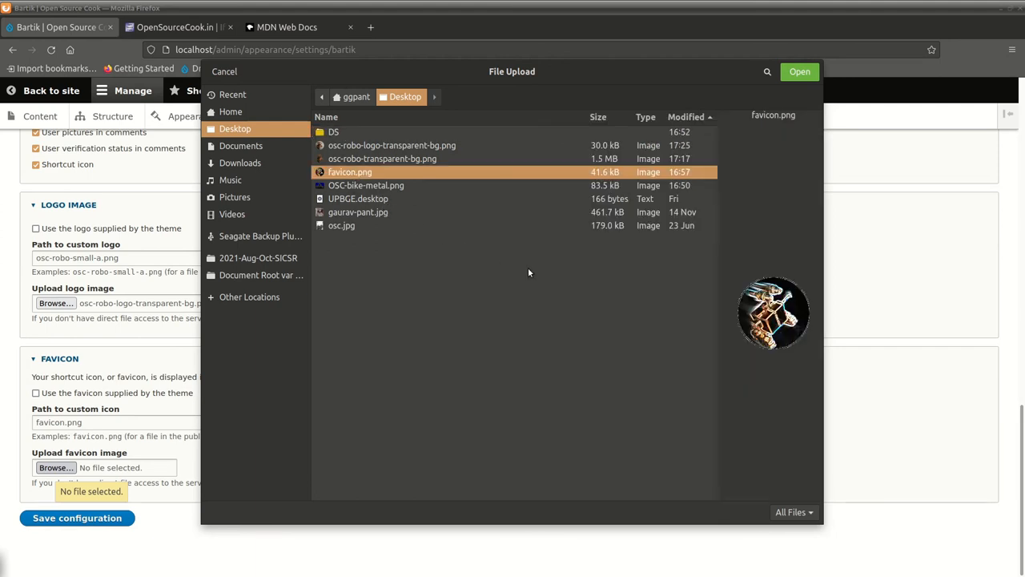
mouse_move(682, 324)
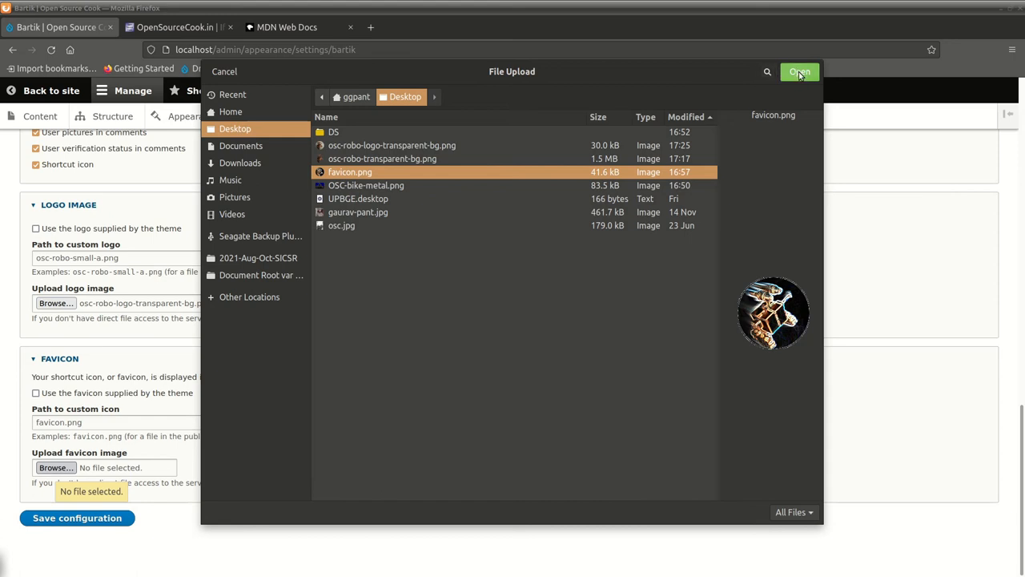
left_click(798, 71)
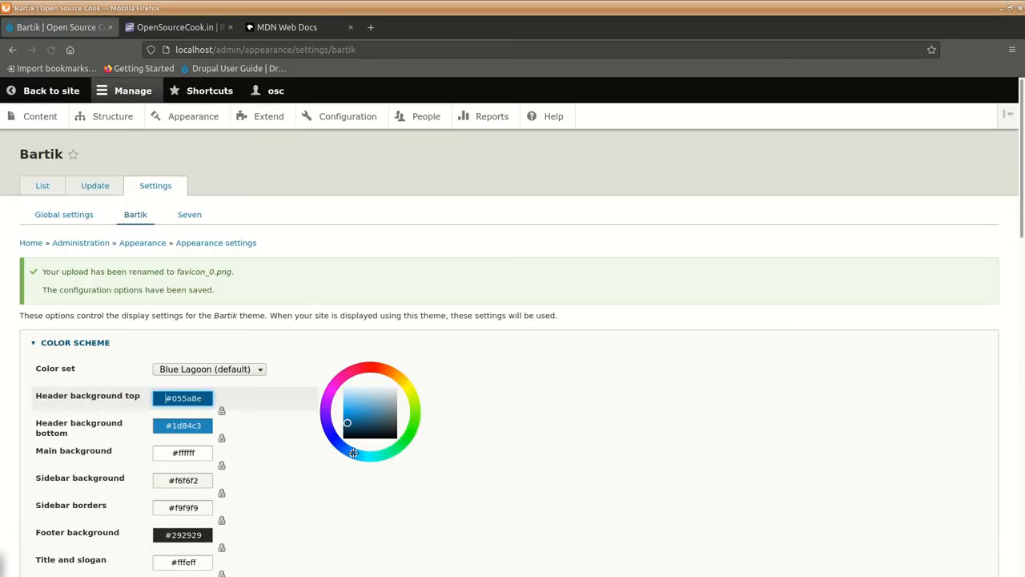
Step: Scroll down to the Bartik preview to check the robot logo in the header
scroll("down", 3)
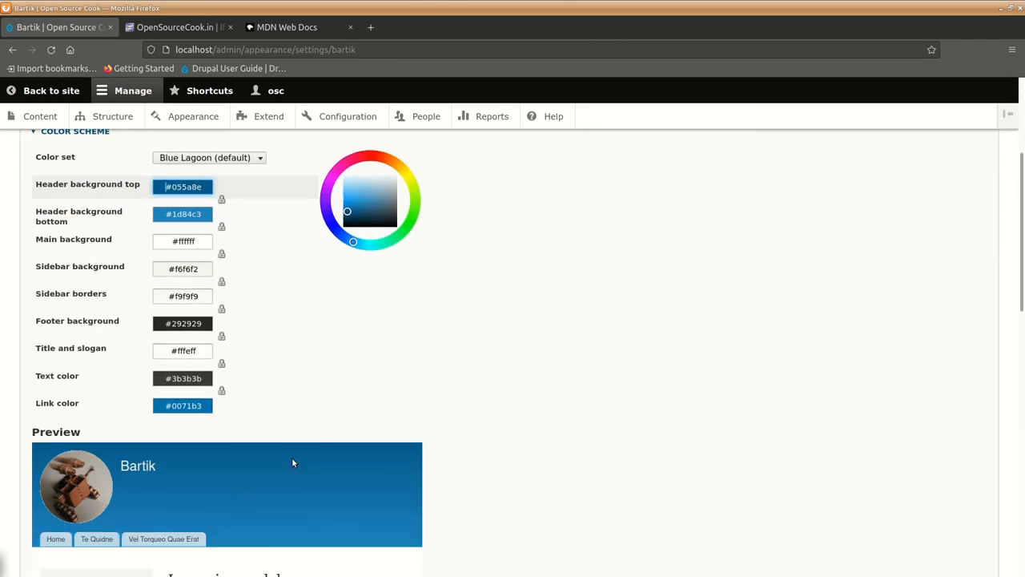
scroll("down", 3)
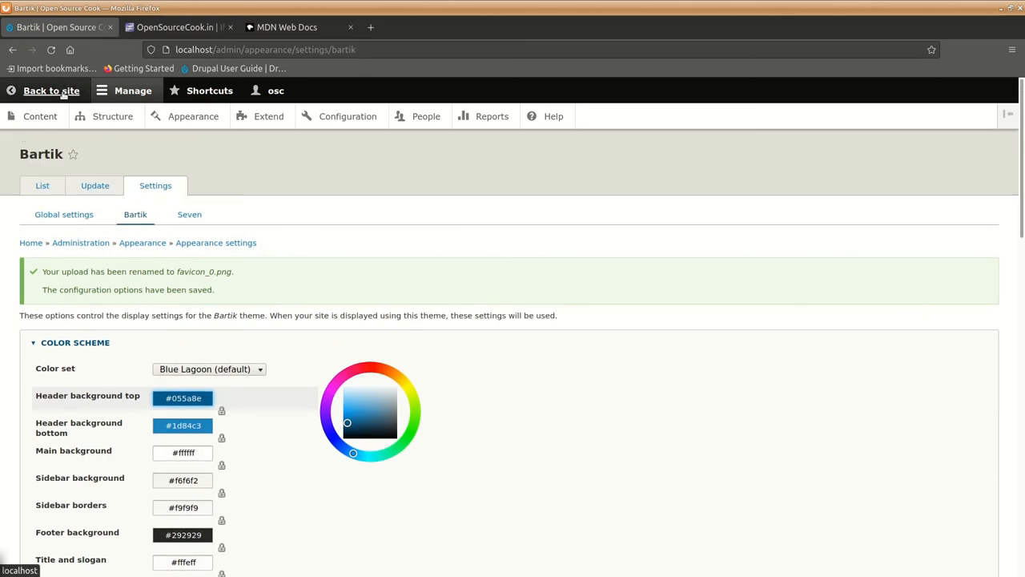
Step: Go back to the Open Source Cook front page to see the robot logo and favicon
left_click(51, 90)
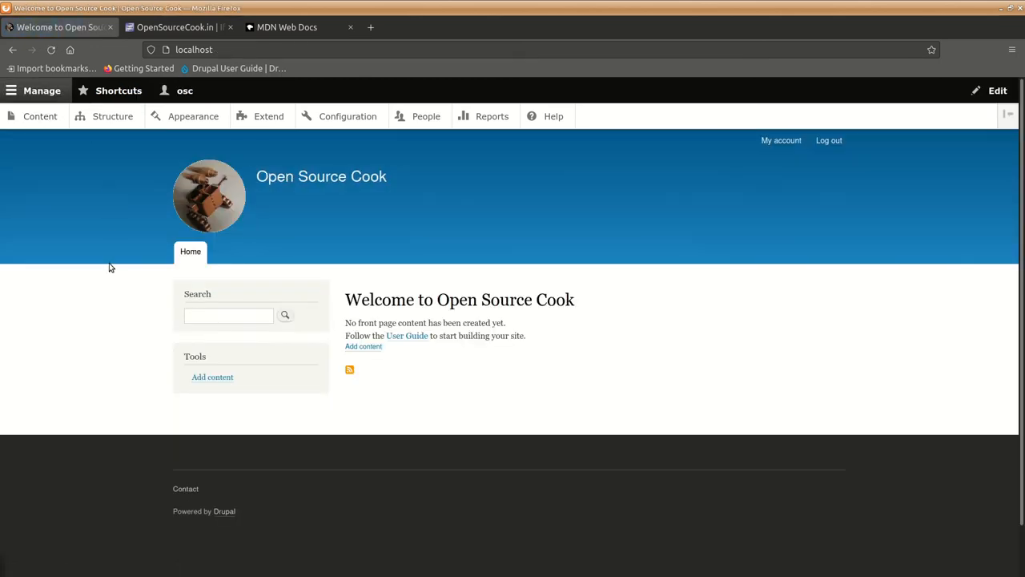
mouse_move(141, 308)
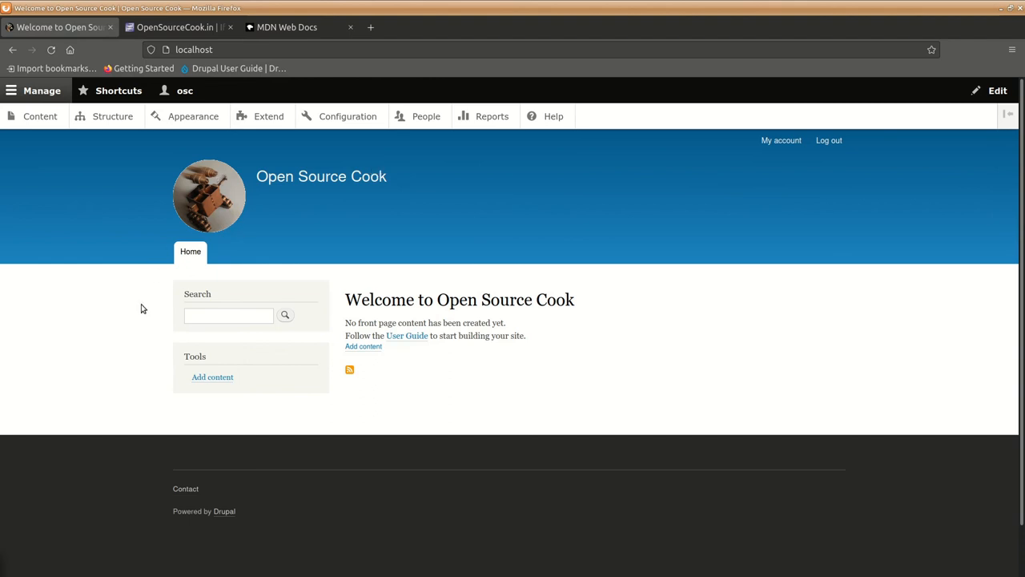
mouse_move(78, 280)
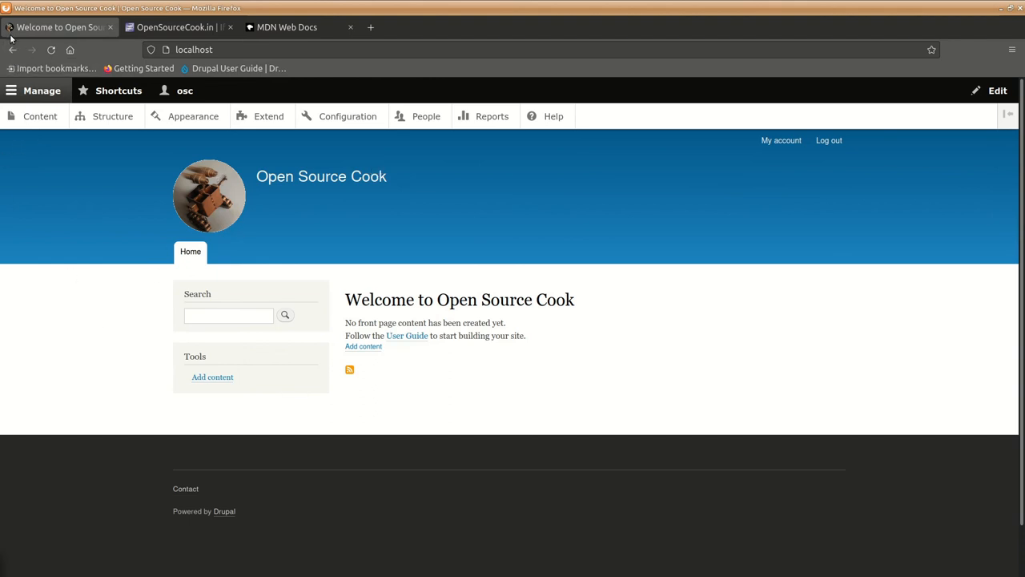
mouse_move(60, 26)
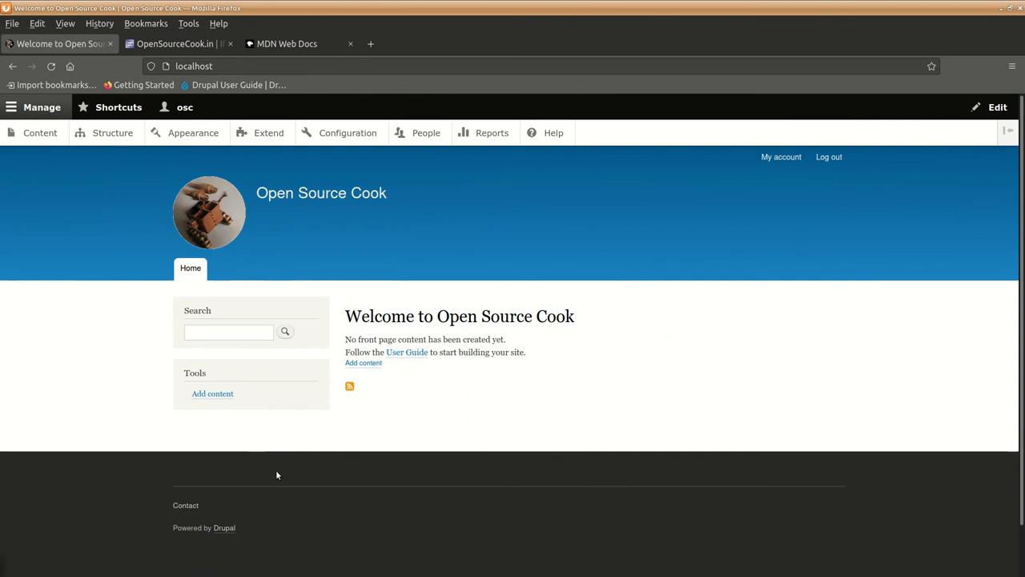
mouse_move(319, 471)
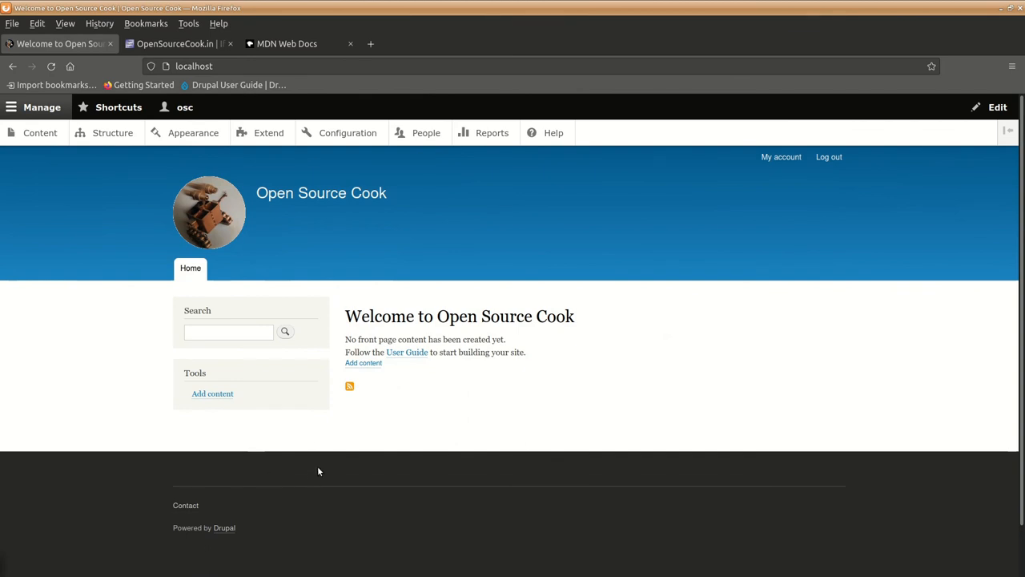